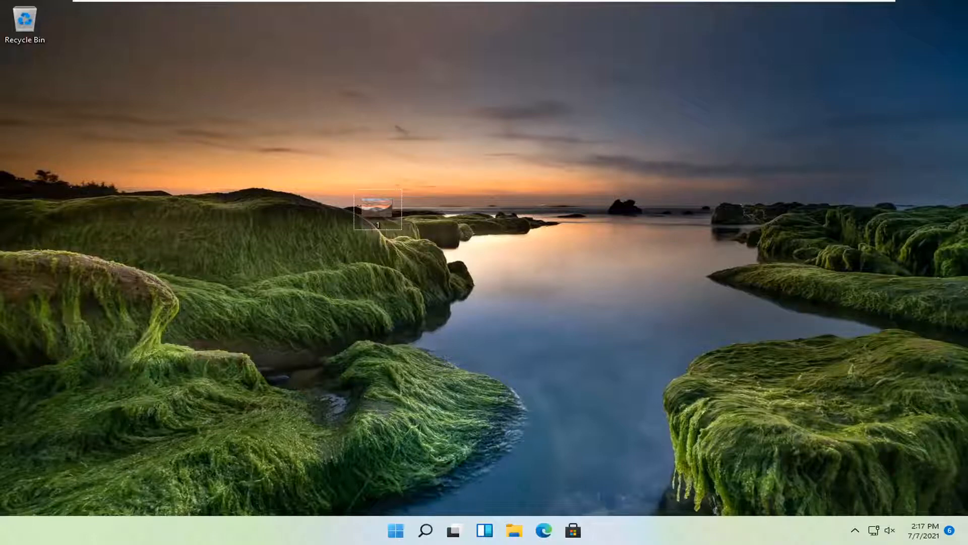
mouse_move(361, 225)
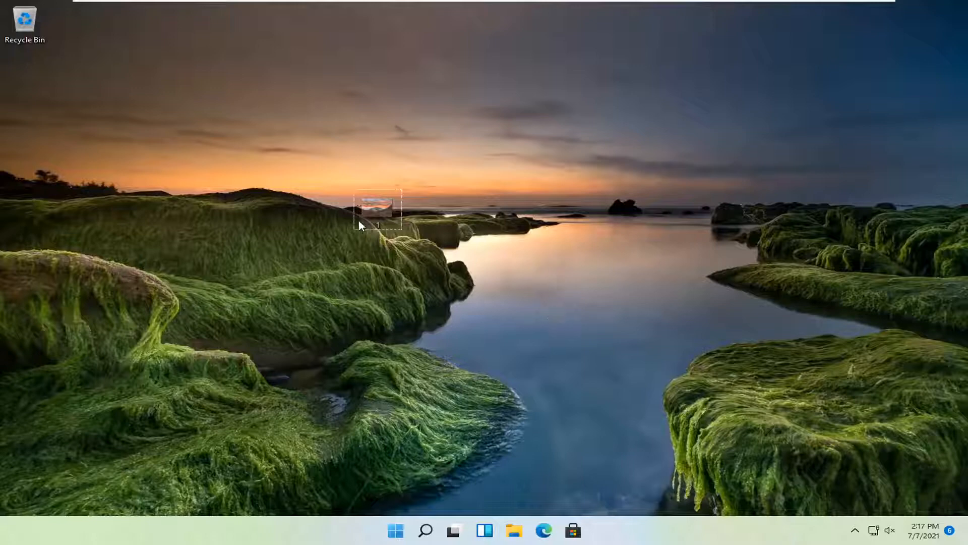
Set the mountain sunset photo on the desktop as the desktop background.
right_click(377, 207)
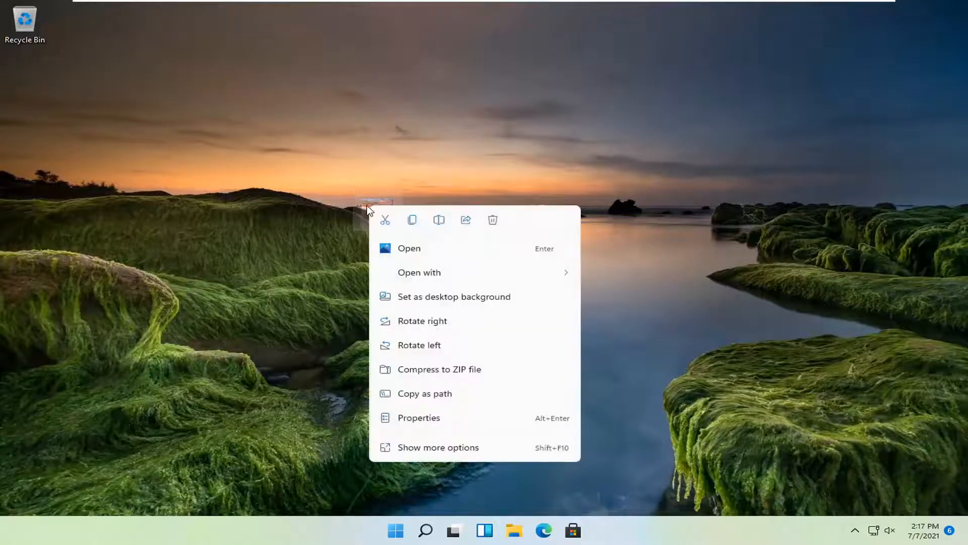
mouse_move(444, 297)
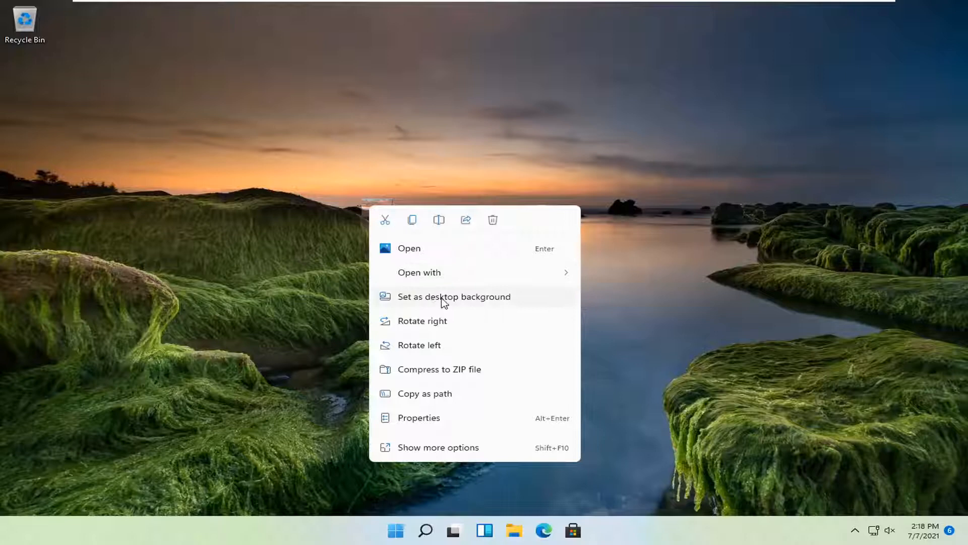
left_click(453, 296)
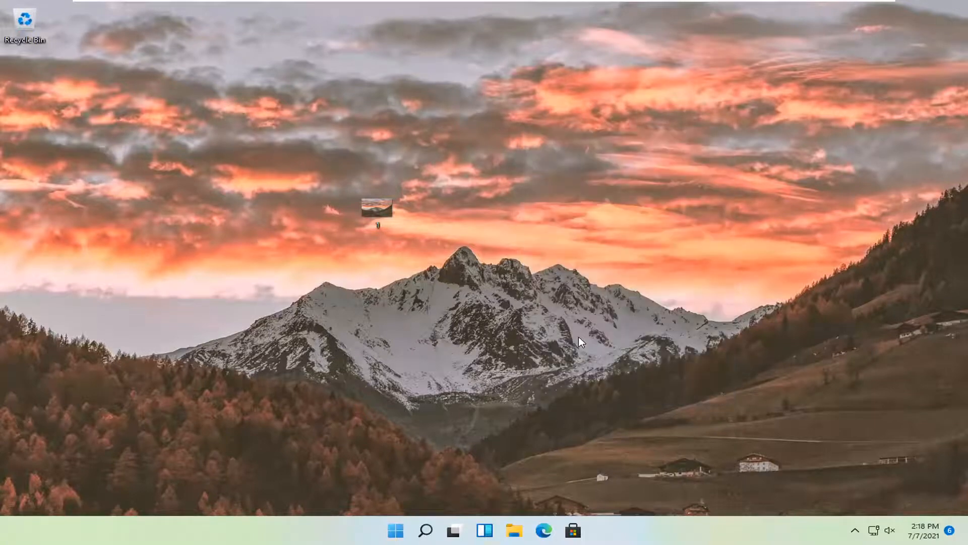
Go to Settings > Personalization > Background, showing the mountain sunset as current picture.
left_click(588, 530)
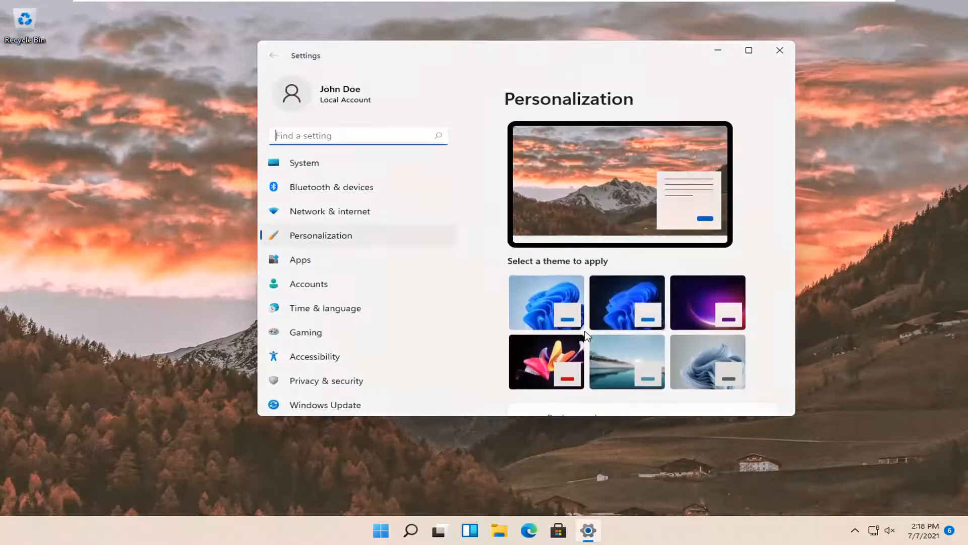
scroll("down", 3)
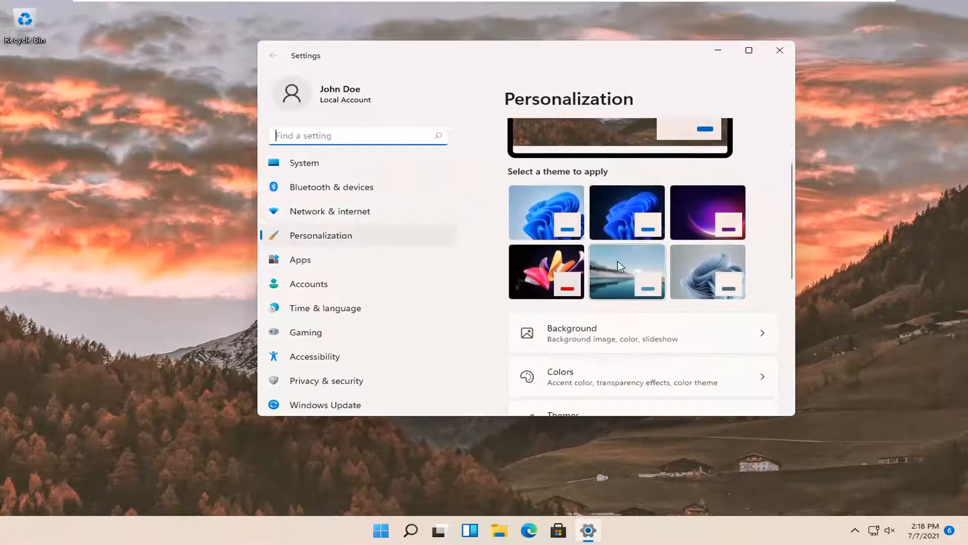
scroll("up", 3)
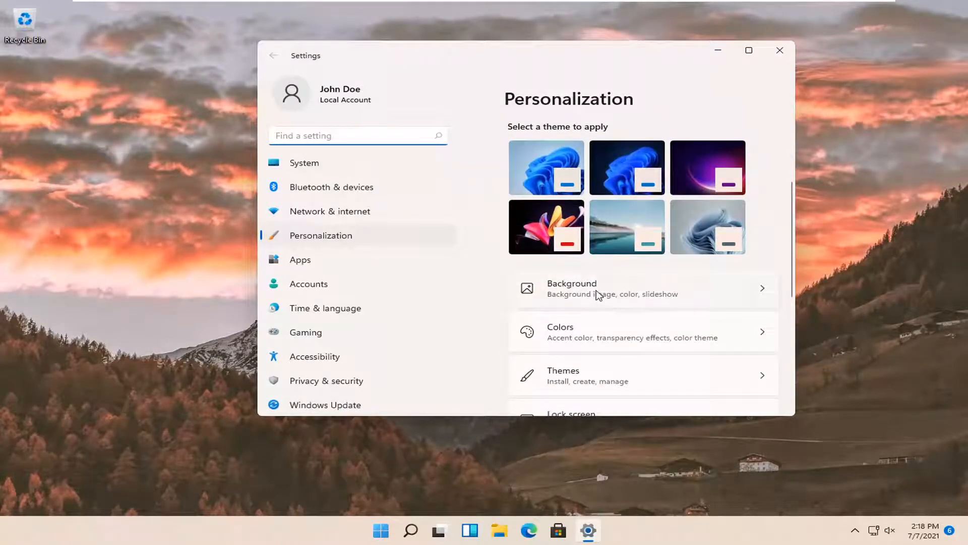
left_click(617, 288)
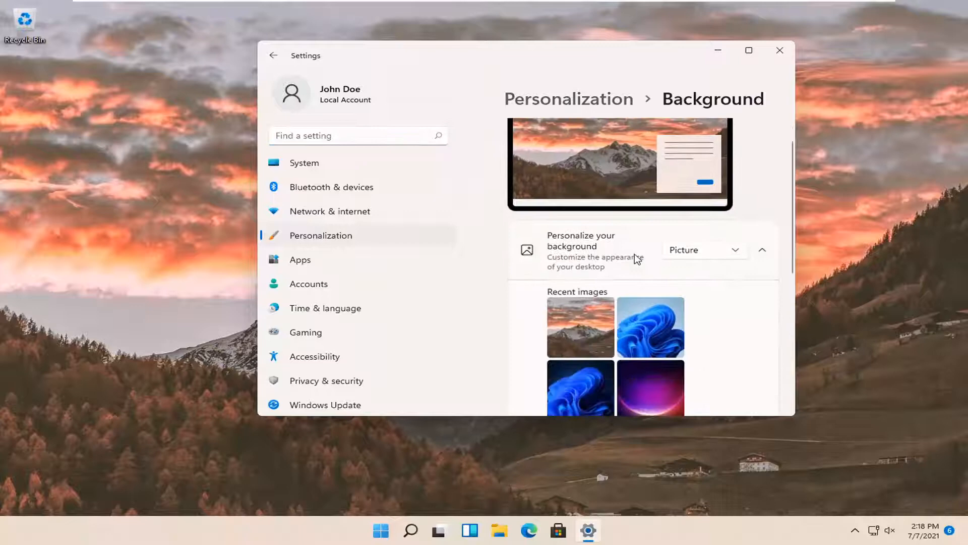
scroll("down", 3)
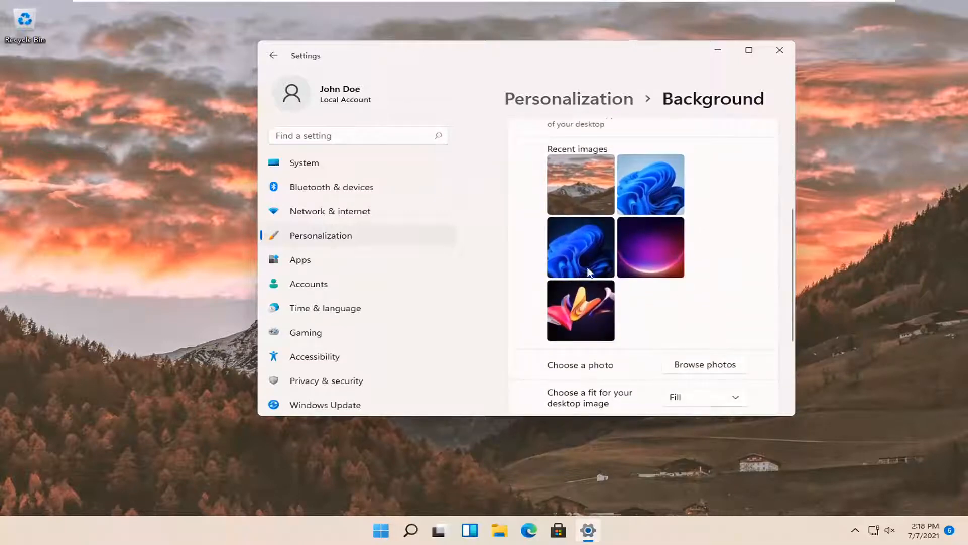
scroll("down", 3)
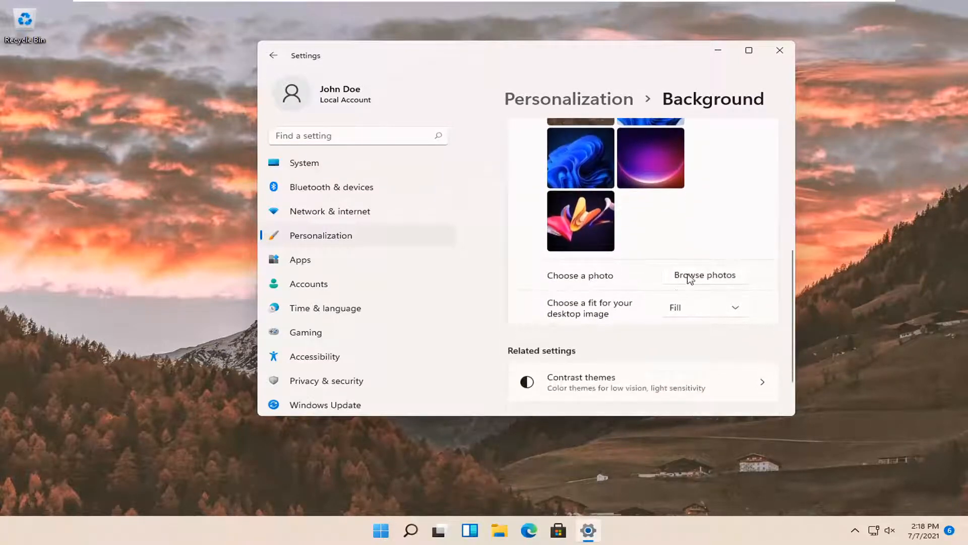
mouse_move(710, 278)
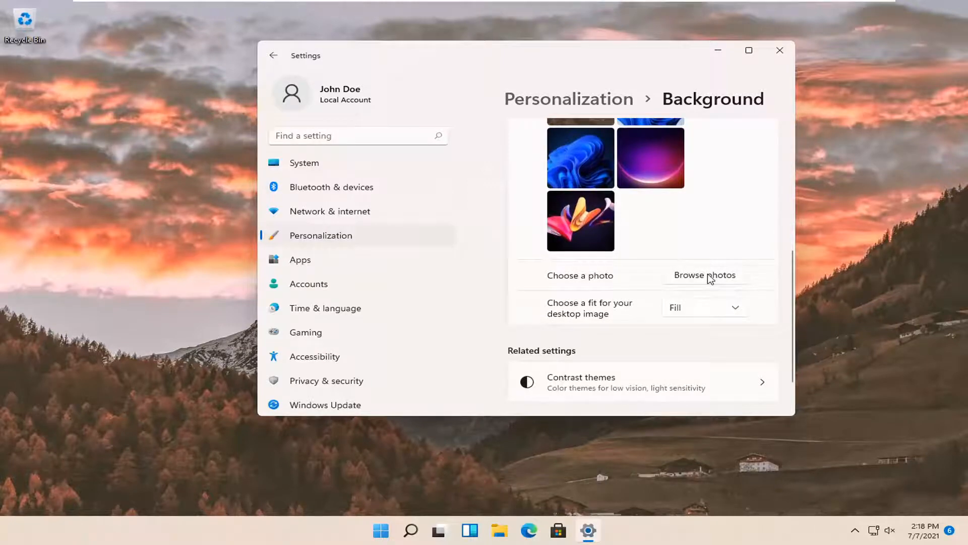
scroll("up", 3)
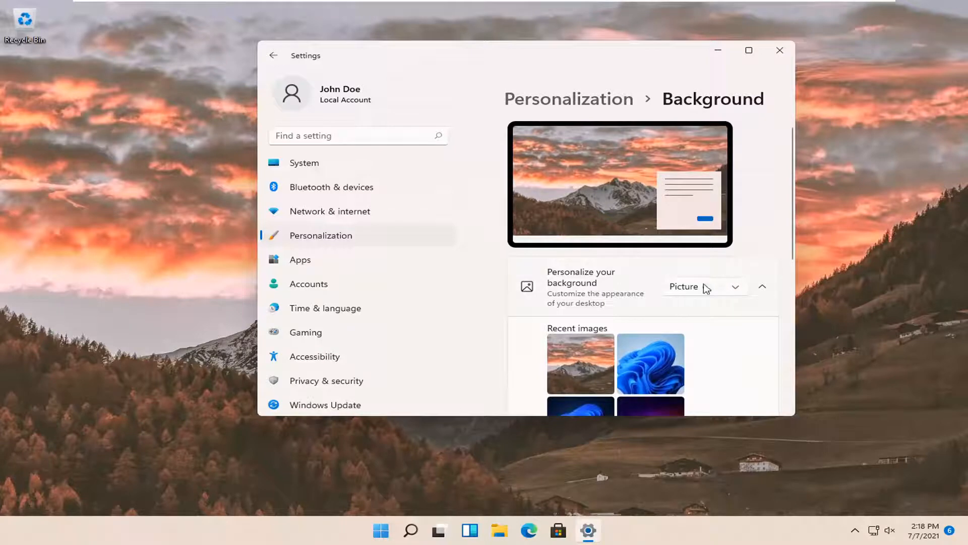
left_click(704, 286)
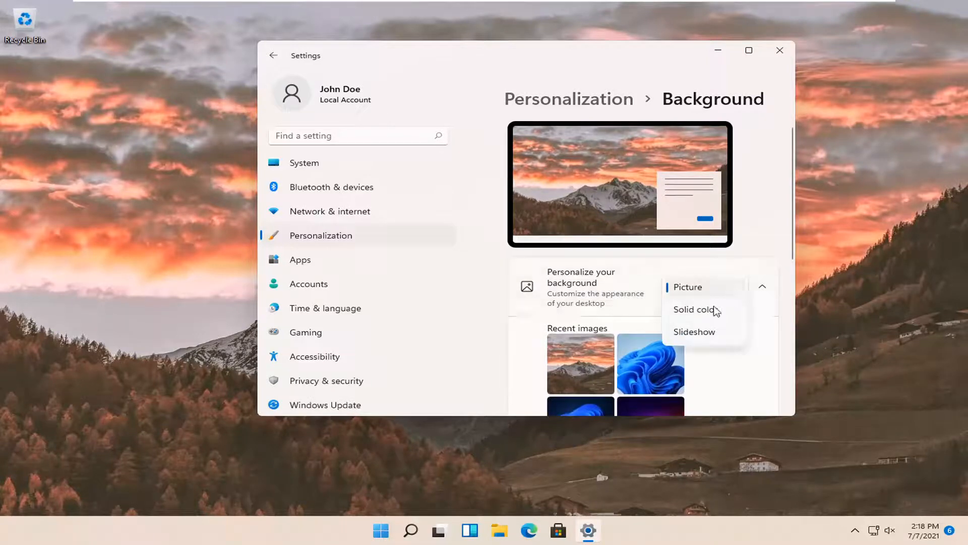
left_click(697, 310)
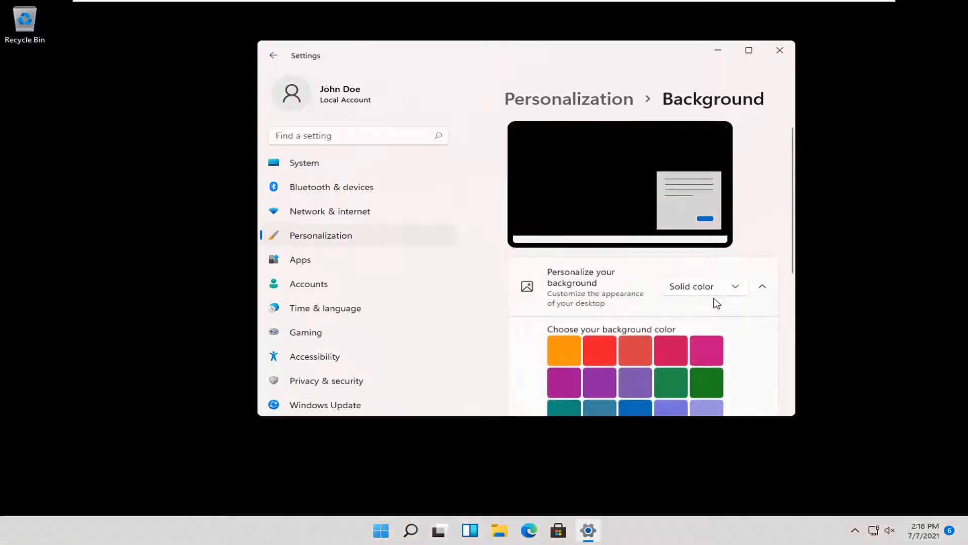
left_click(670, 350)
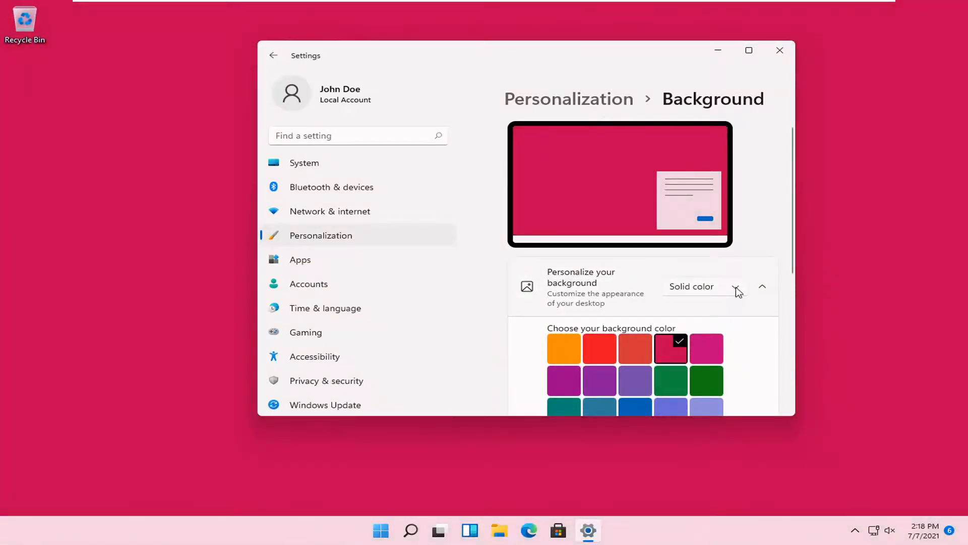
mouse_move(665, 314)
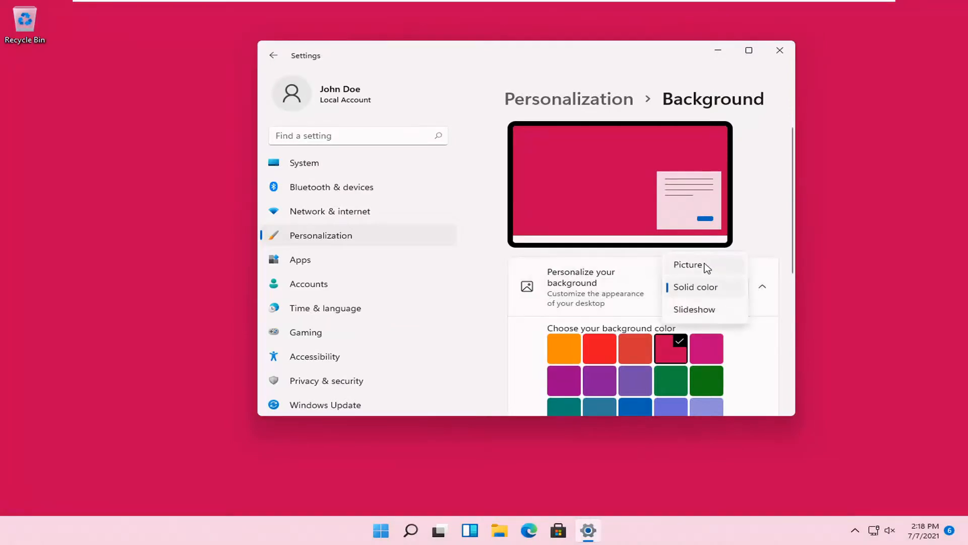
left_click(687, 264)
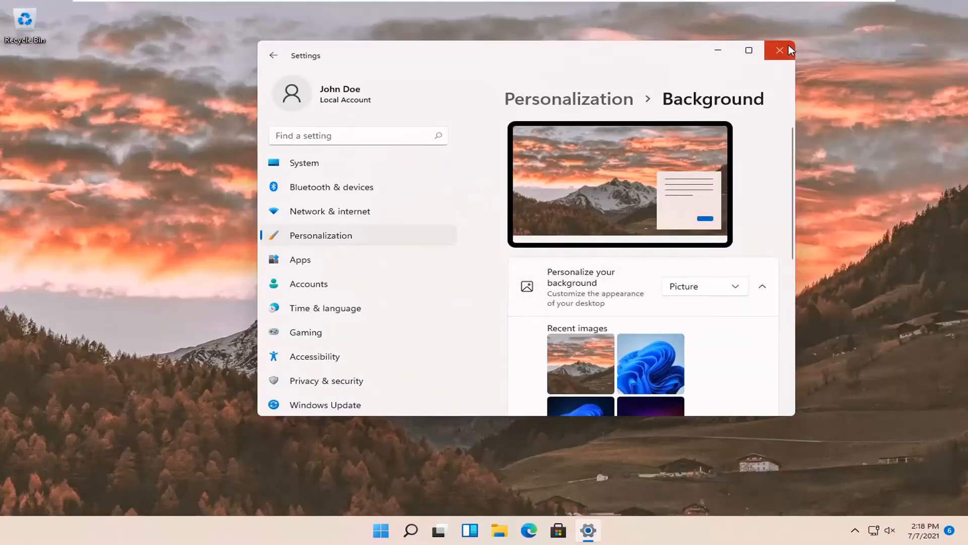